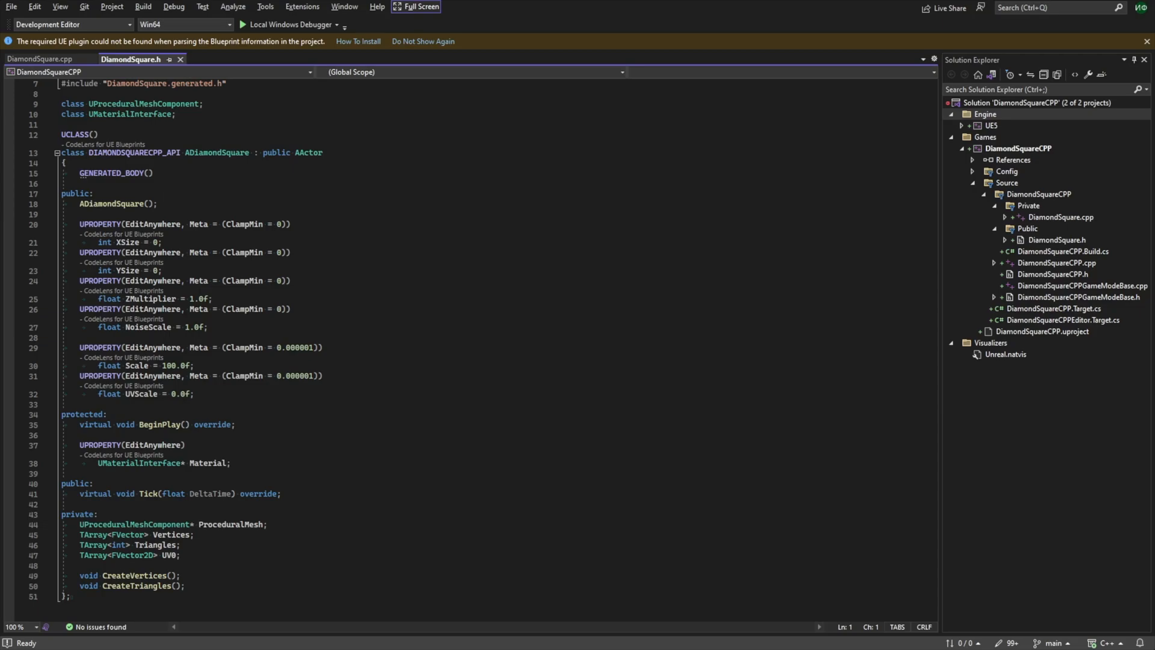
Declare virtual void OnConstruction(const FTransform) in DiamondSquare.h and add an empty definition in the .cpp
type("virtual void OnConstruction(const FTransform)")
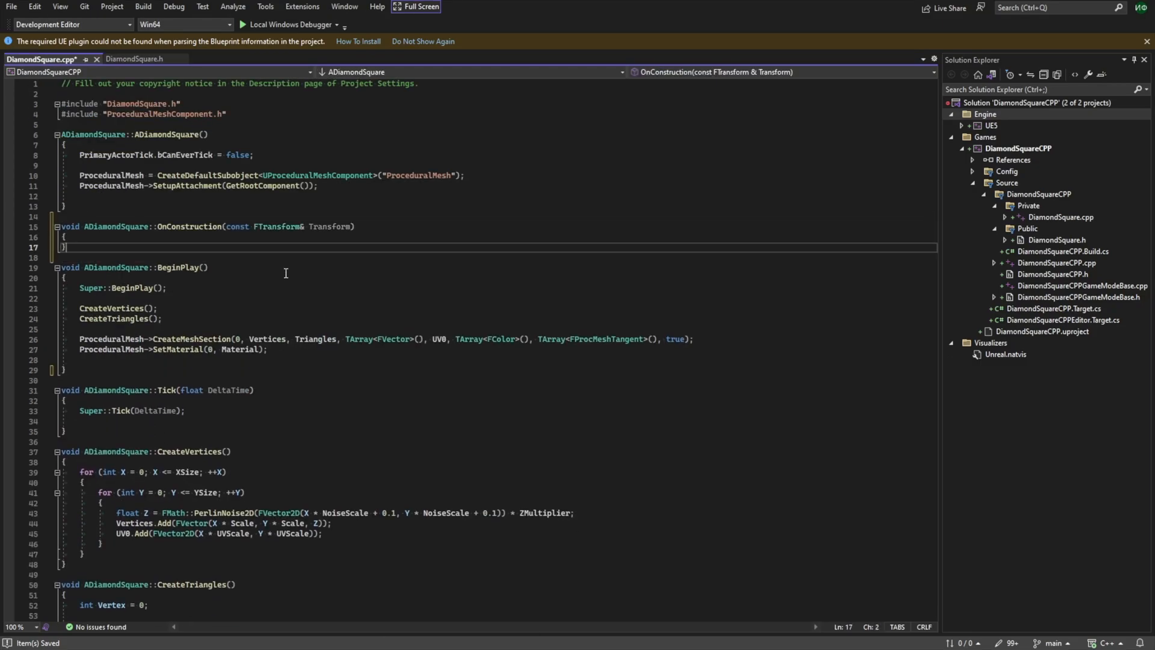
Move the CreateVertices/CreateTriangles/CreateMeshSection/SetMaterial calls into OnConstruction with Vertices.Reset() before rebuilding
left_click(255, 348)
type("Super::OnConstruction(Transform);")
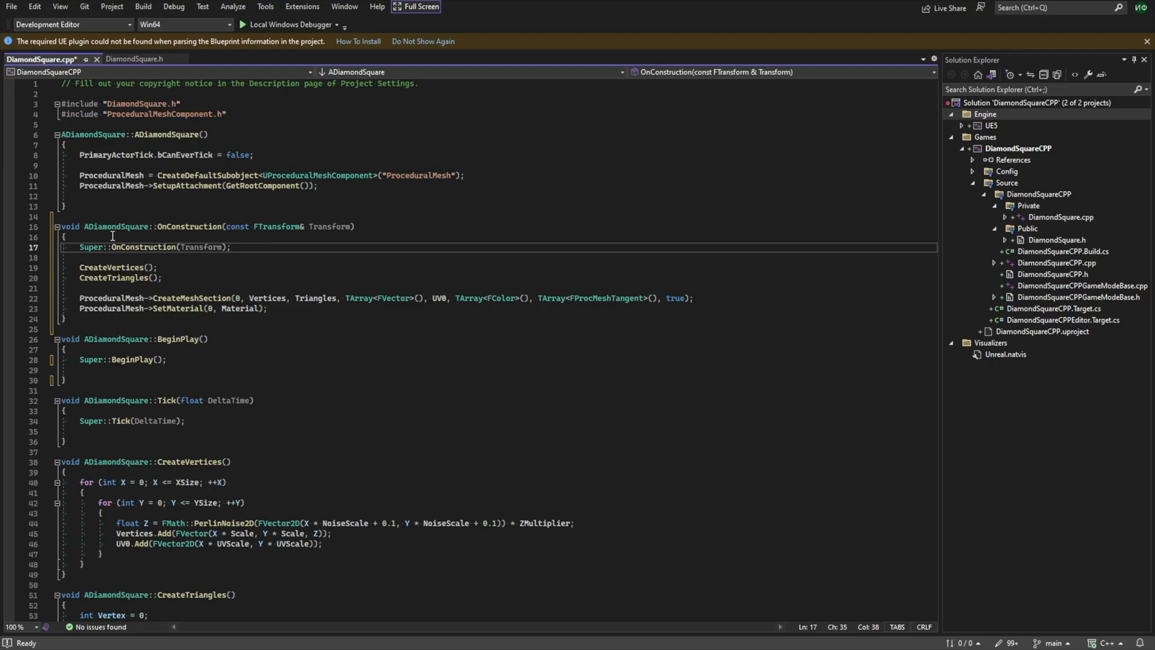
type("Vertices.Reset()")
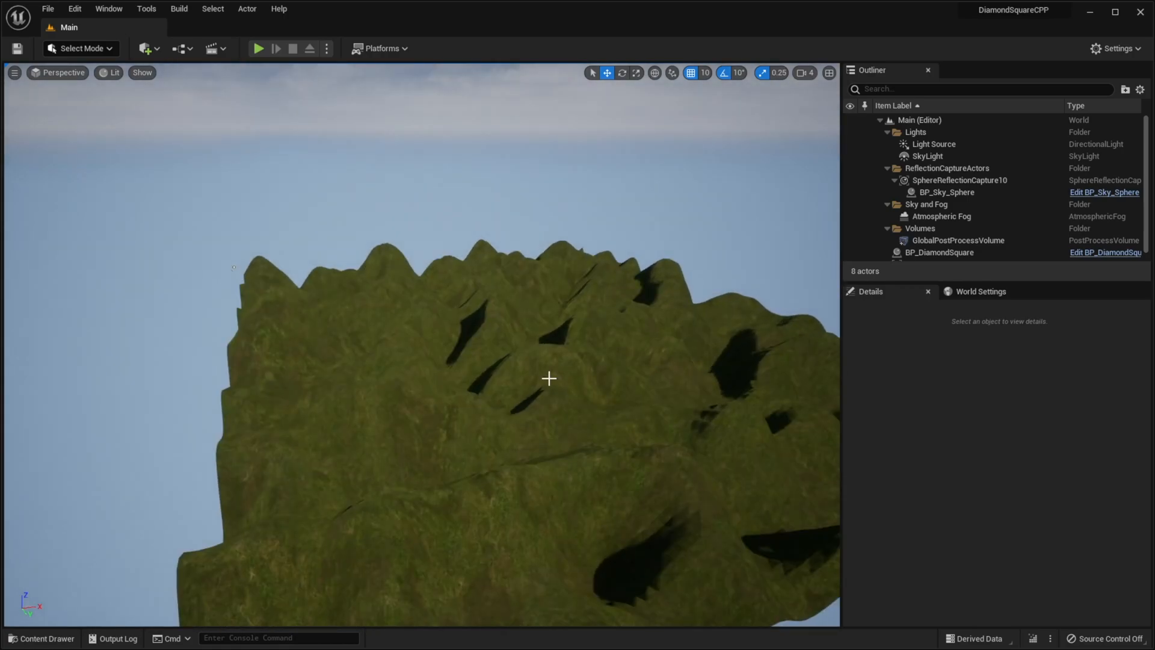
Select BP_DiamondSquare and set its XSize to 50 in the Details panel
left_click(939, 252)
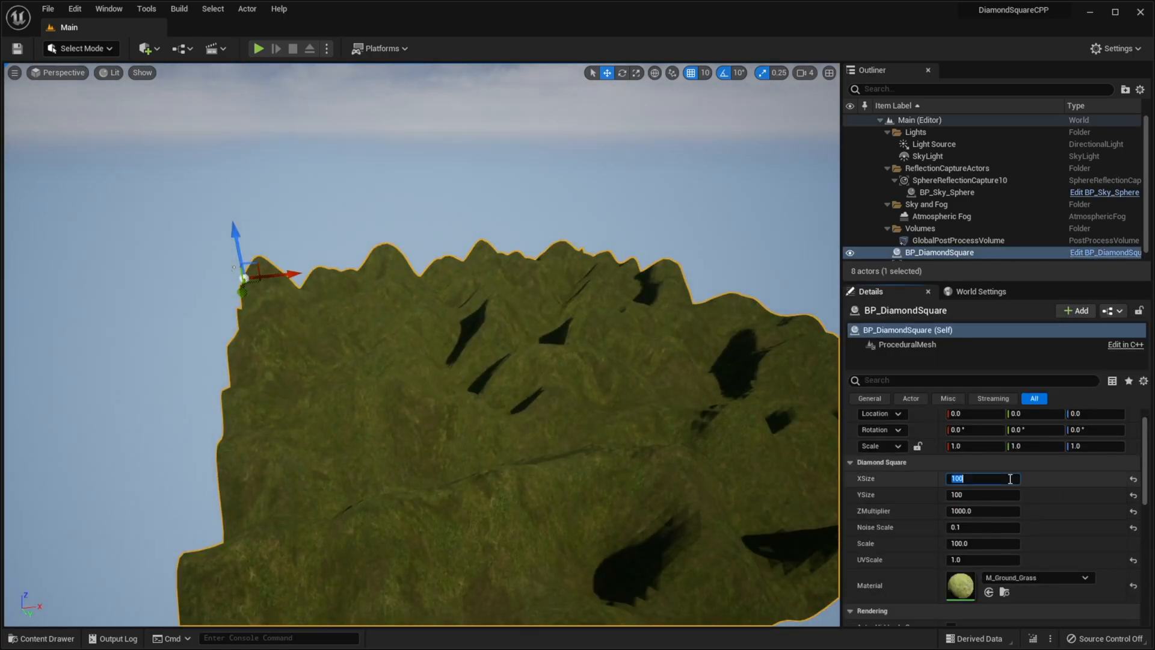
type("50")
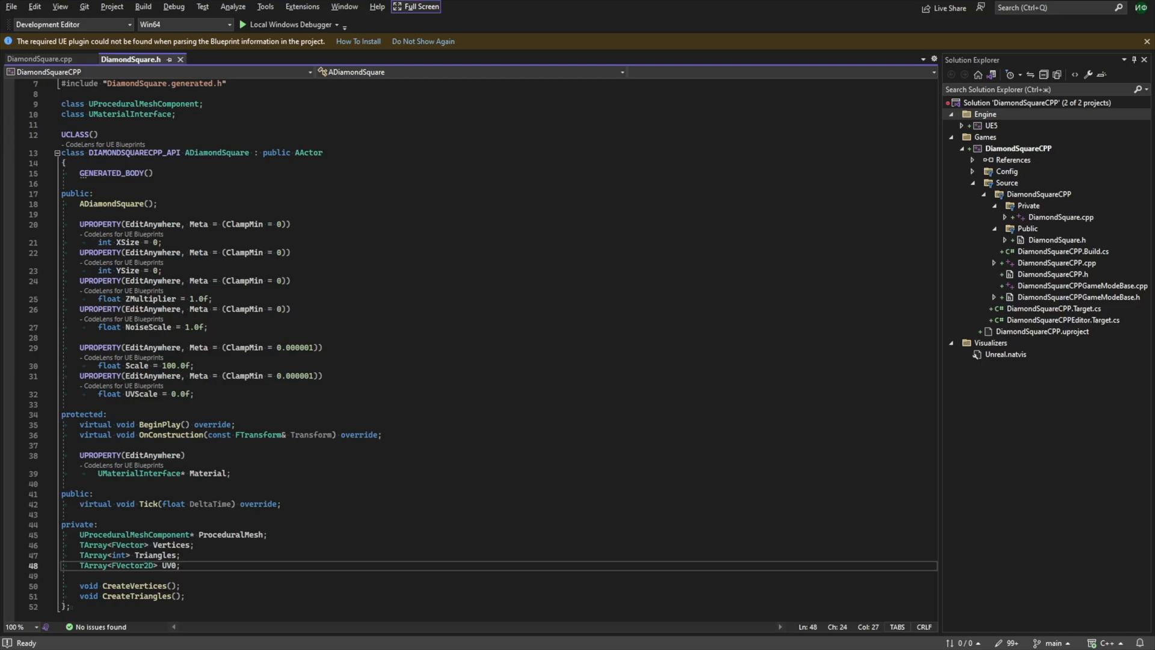
Add #include "ProceduralMeshComponent.h" above the generated header in DiamondSquare.h
type("co")
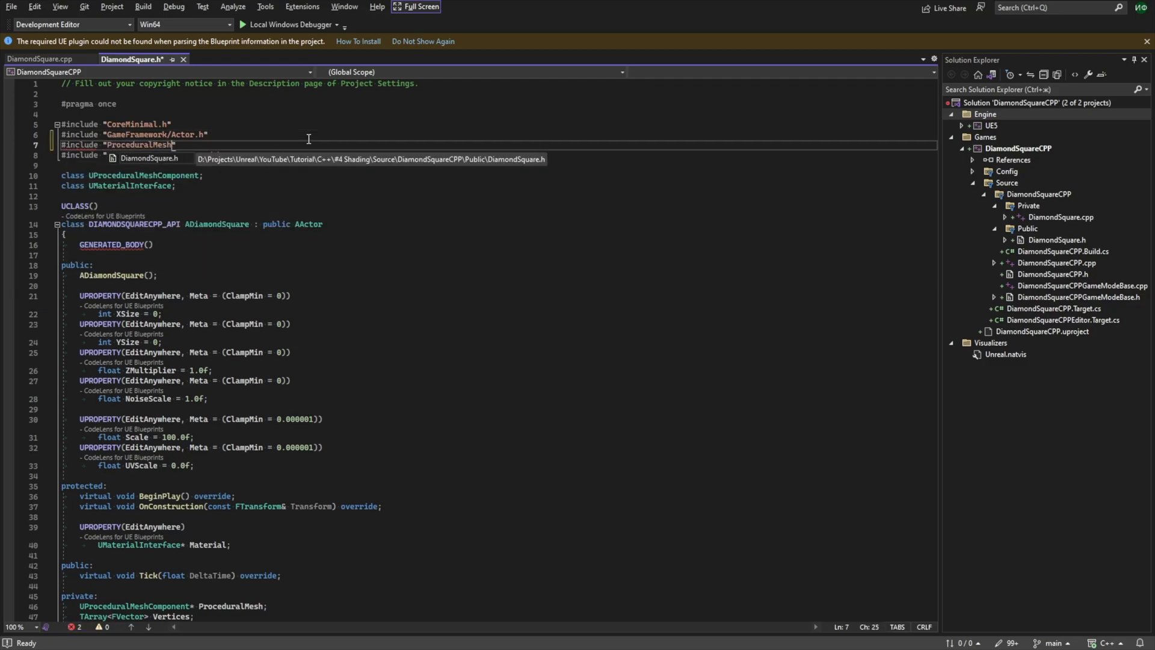
type("Component.h")
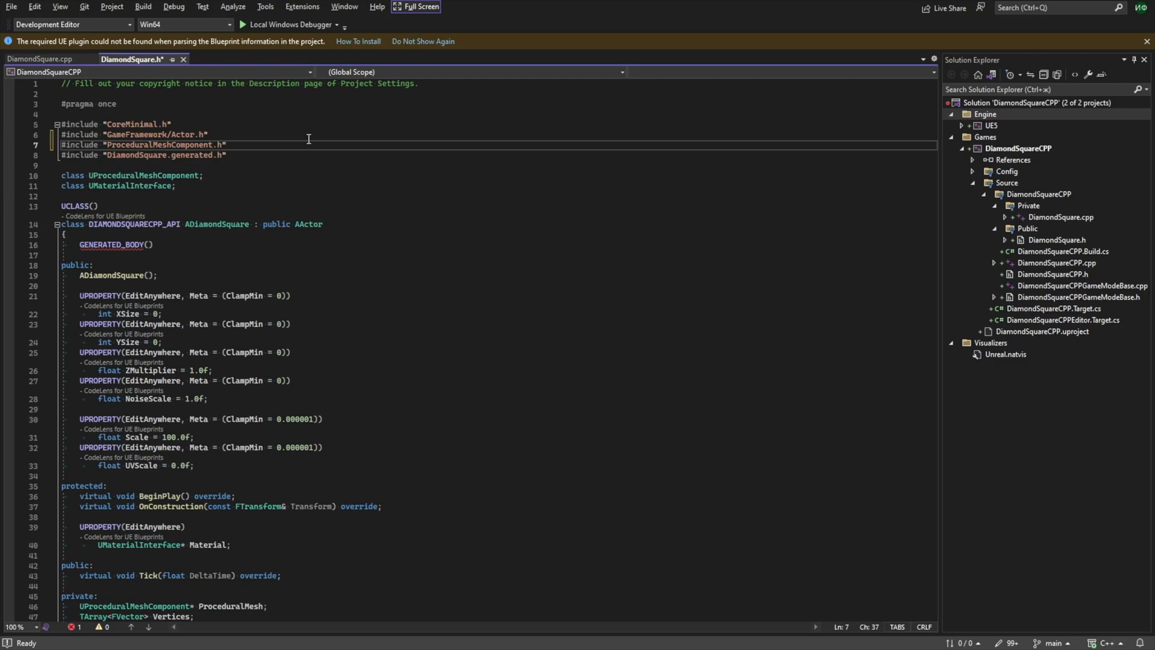
Add #include "KismetProceduralMeshLibrary.h" to DiamondSquare.cpp
left_click(40, 59)
type("#include")
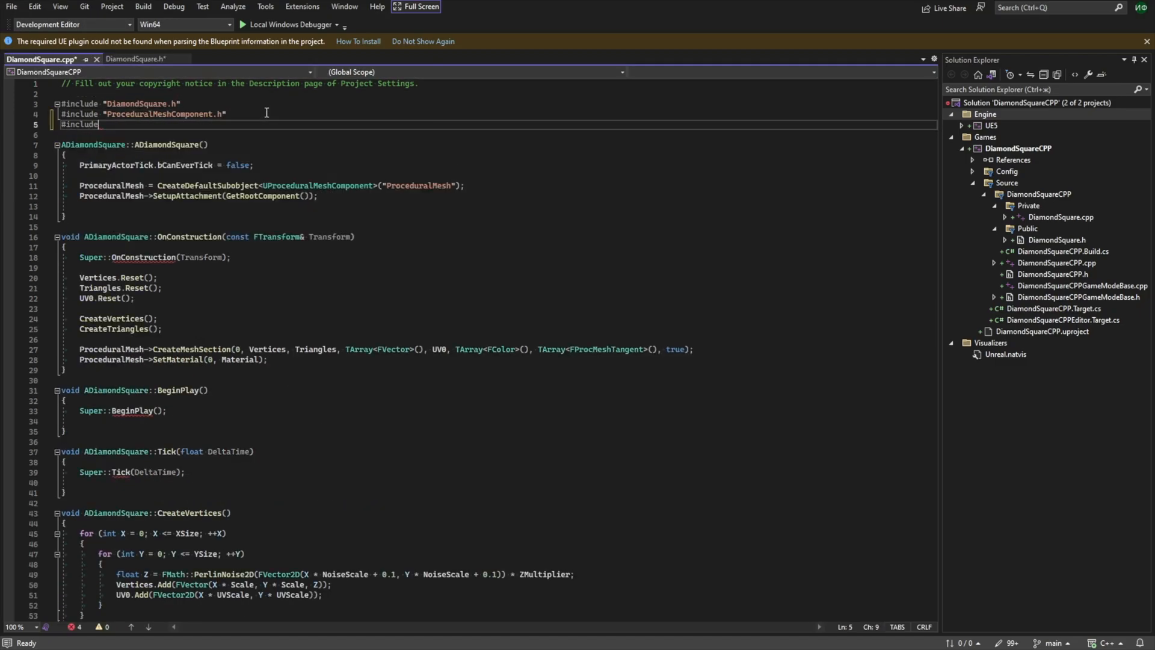
type("\"KismetProceduralMeshLibrary.h\"")
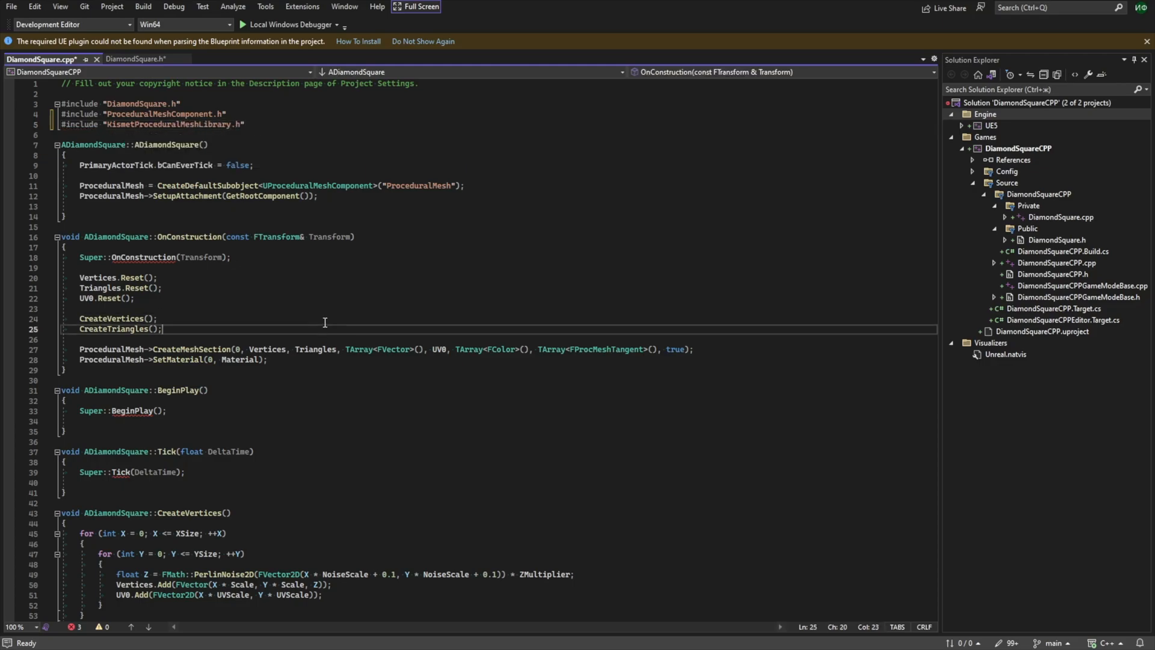
Call UKismetProceduralMeshLibrary::CalculateTangentsForMesh(Vertices, Triangles, UV0, Normals...) and begin passing normals to CreateMeshSection
type("UKismetProceduralMeshLibrary::CalculateTangentsForMesh(Vertices, Triangles, UV0, Normals, Tangents);")
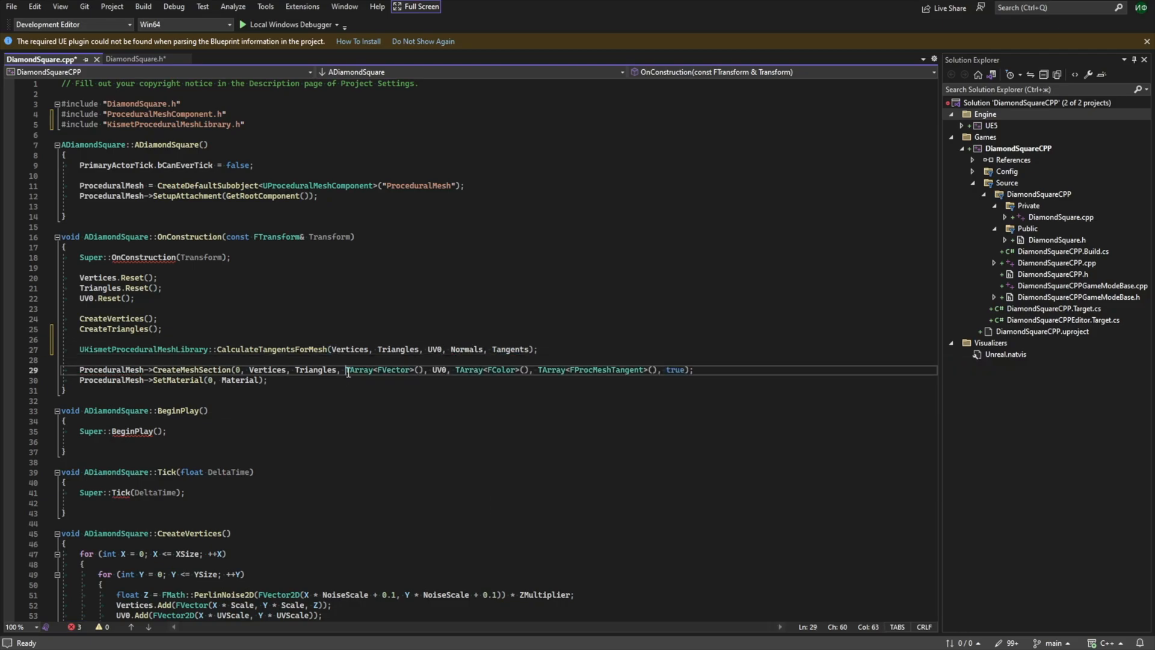
type("N")
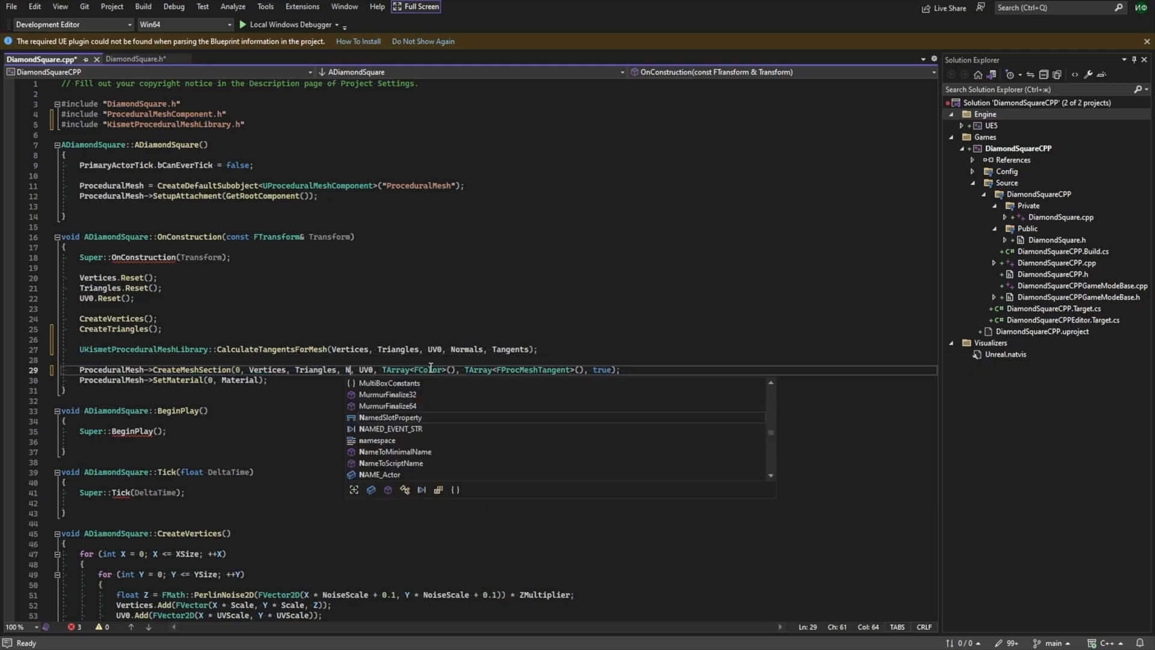